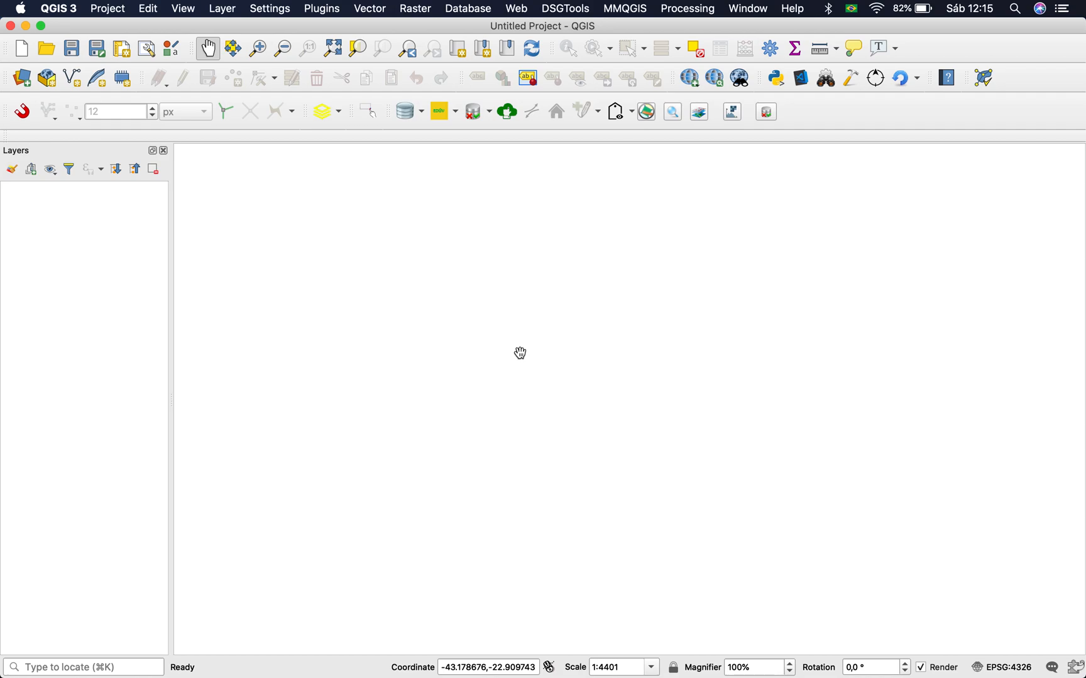
pyautogui.moveTo(519, 10)
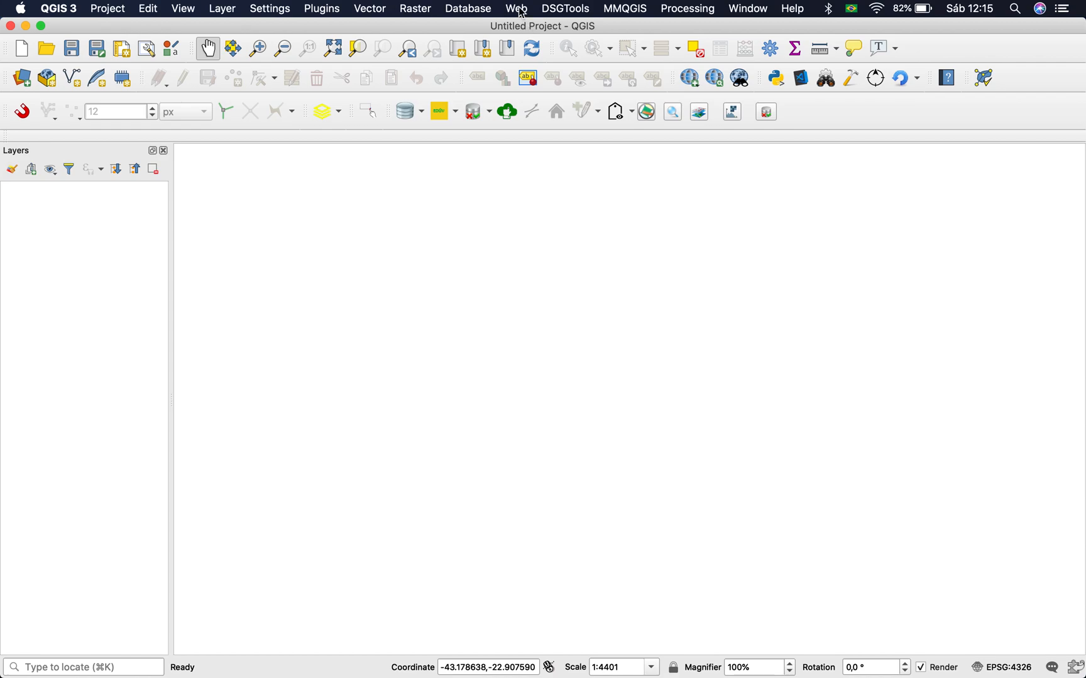
# Add the OSM Standard basemap from QuickMapServices, showing central Rio around Carioca.
pyautogui.click(516, 7)
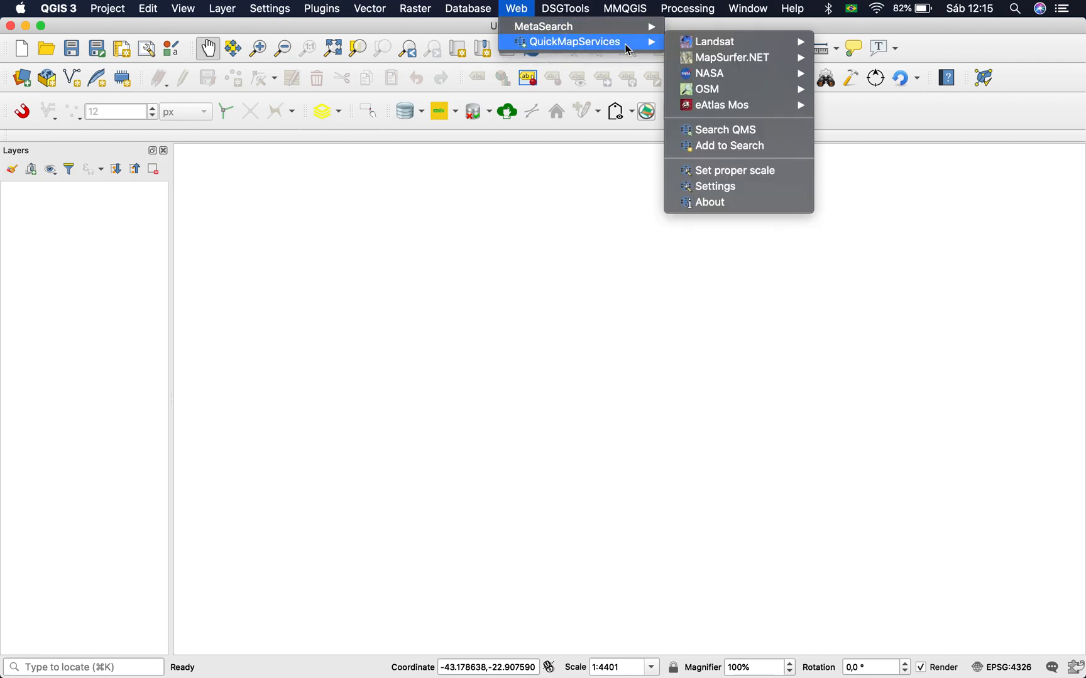
pyautogui.moveTo(729, 77)
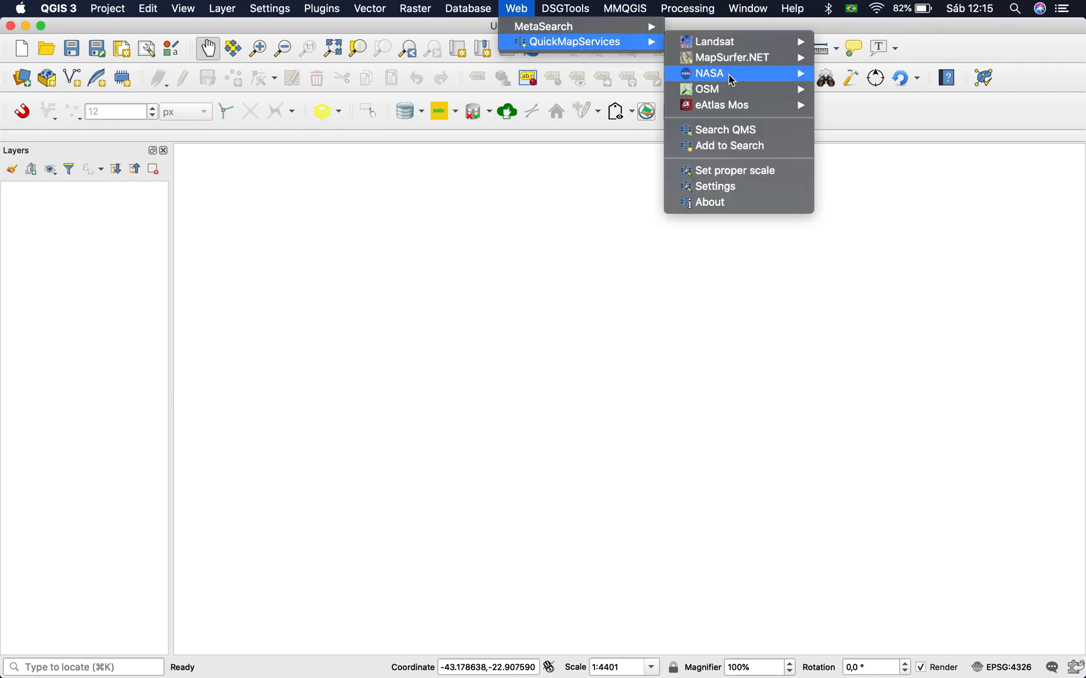
pyautogui.moveTo(706, 89)
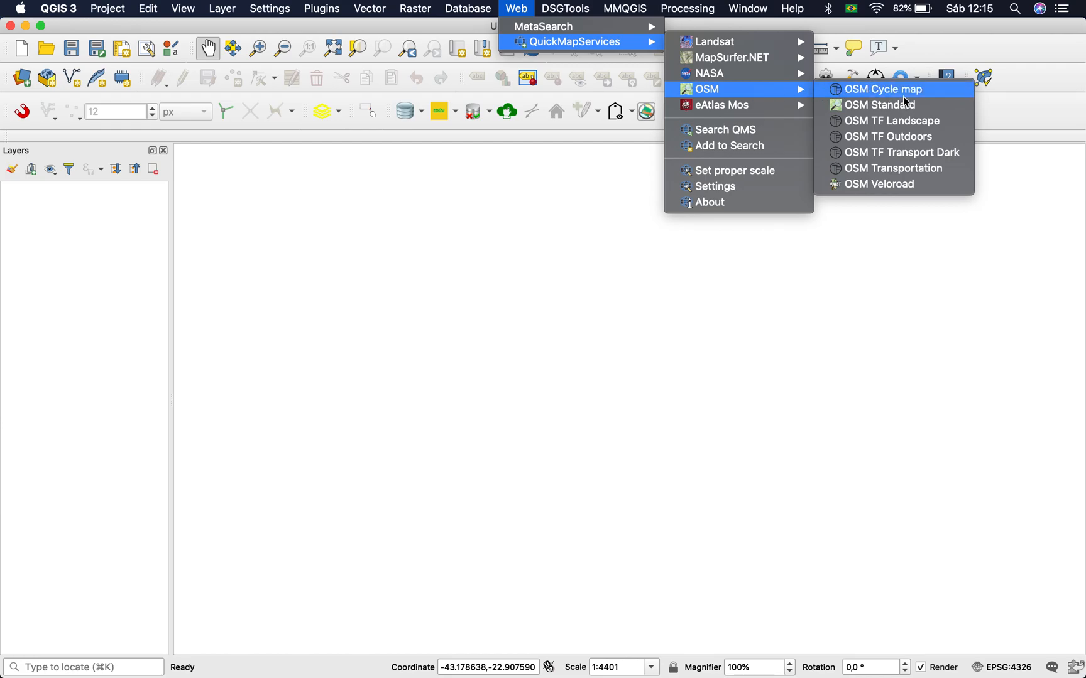
pyautogui.click(878, 105)
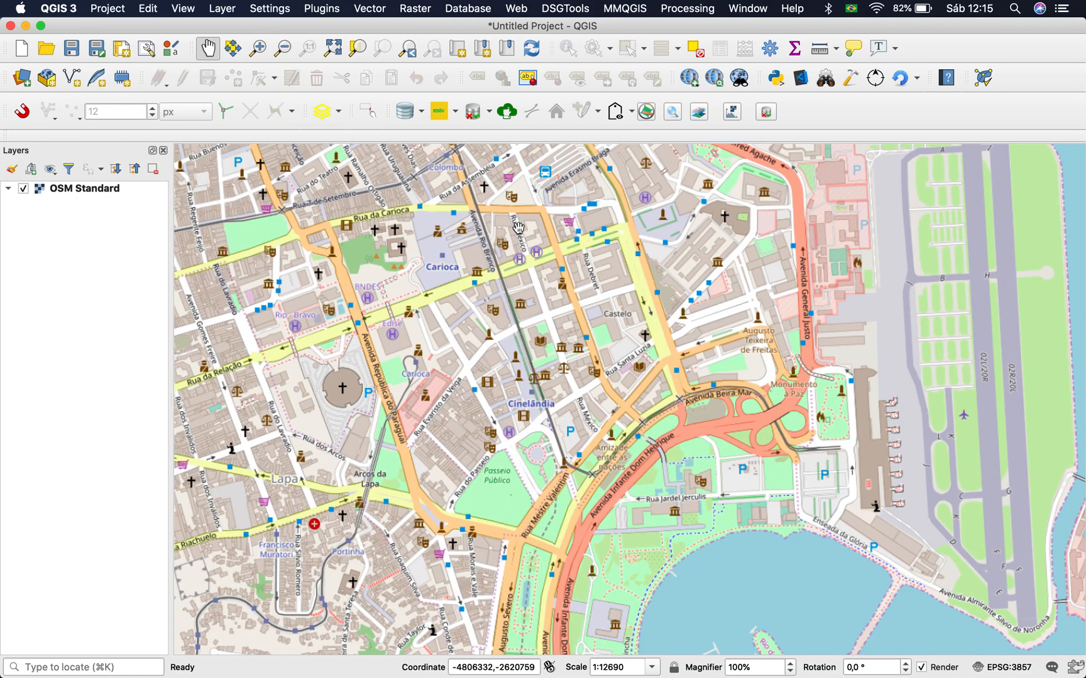
pyautogui.moveTo(347, 128)
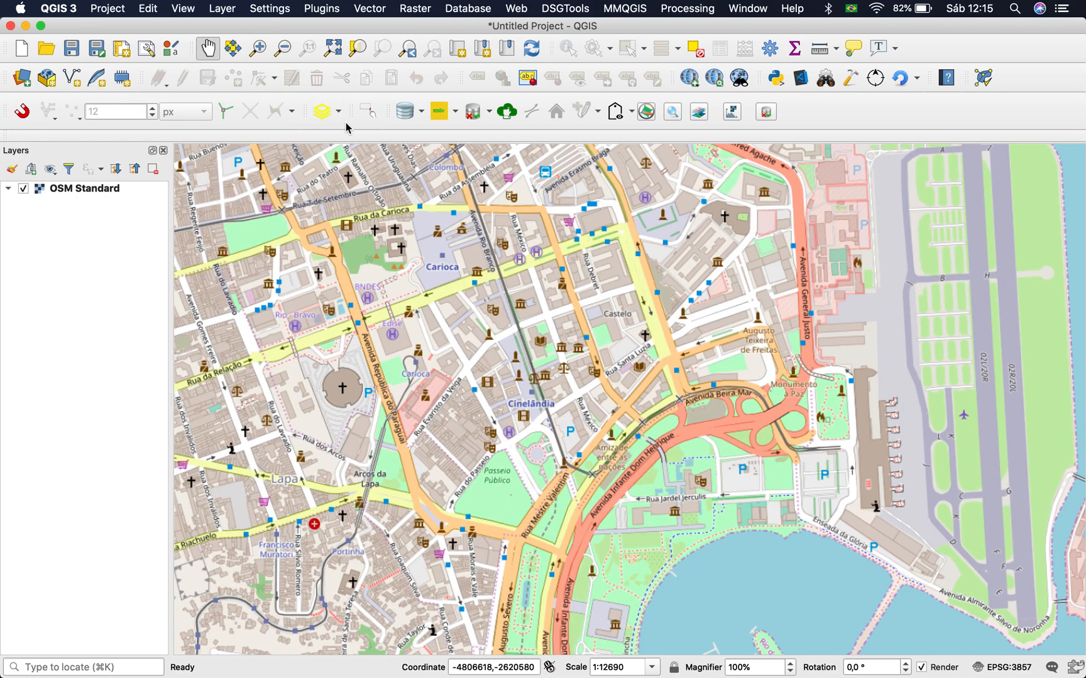
pyautogui.moveTo(365, 116)
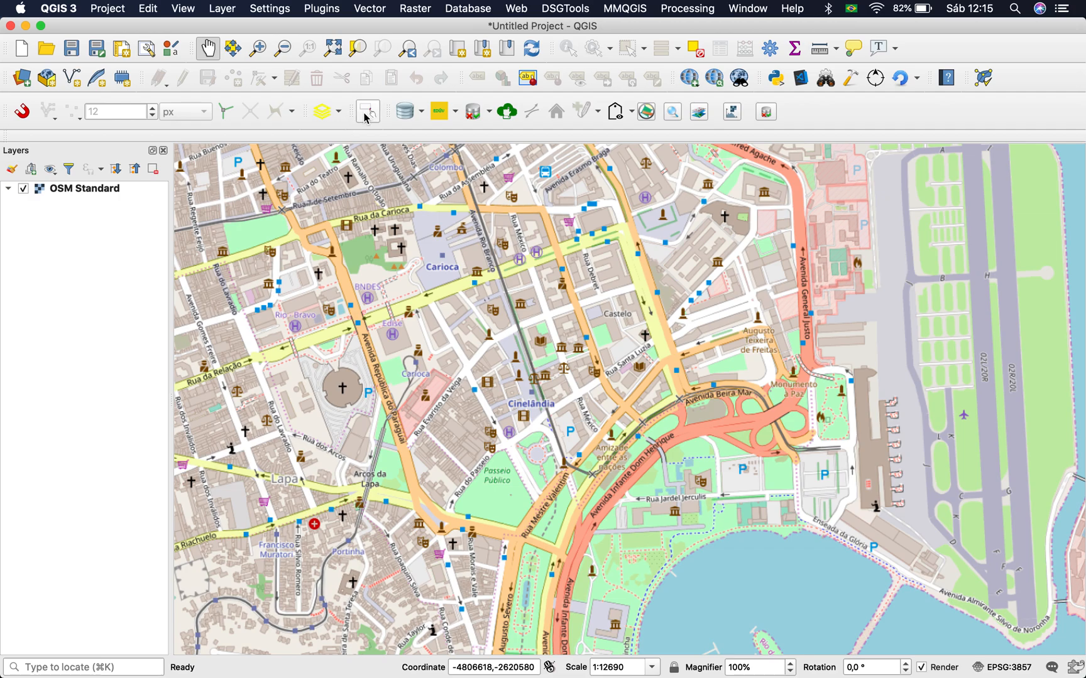
pyautogui.moveTo(367, 116)
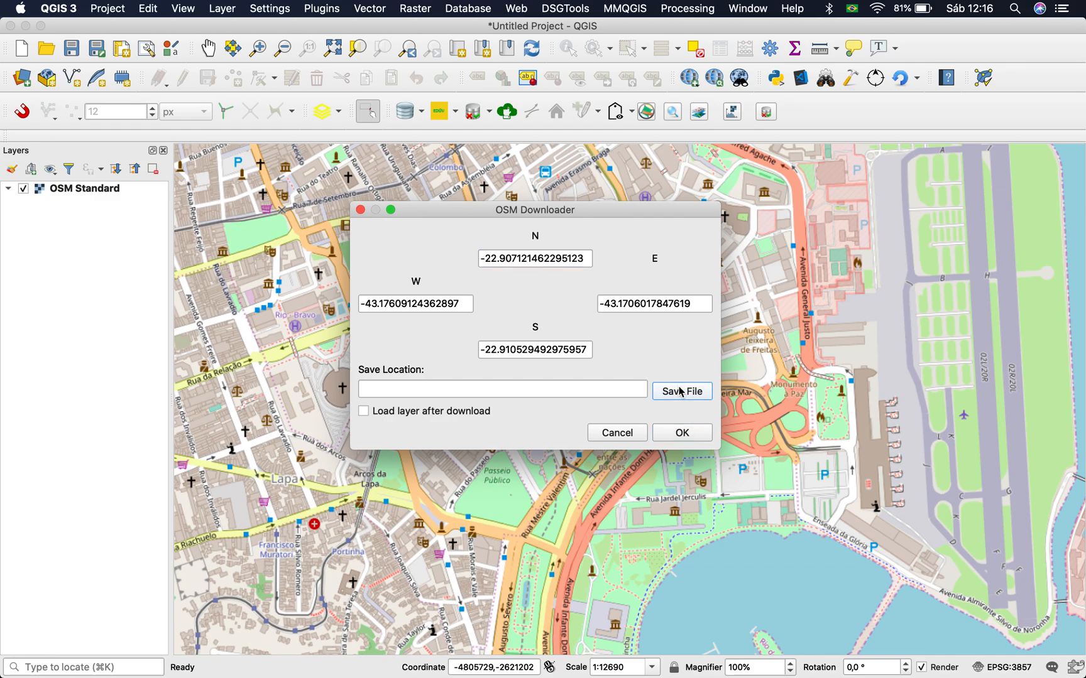
# Save the OSM download as test.osm in the Downloads folder.
pyautogui.click(681, 392)
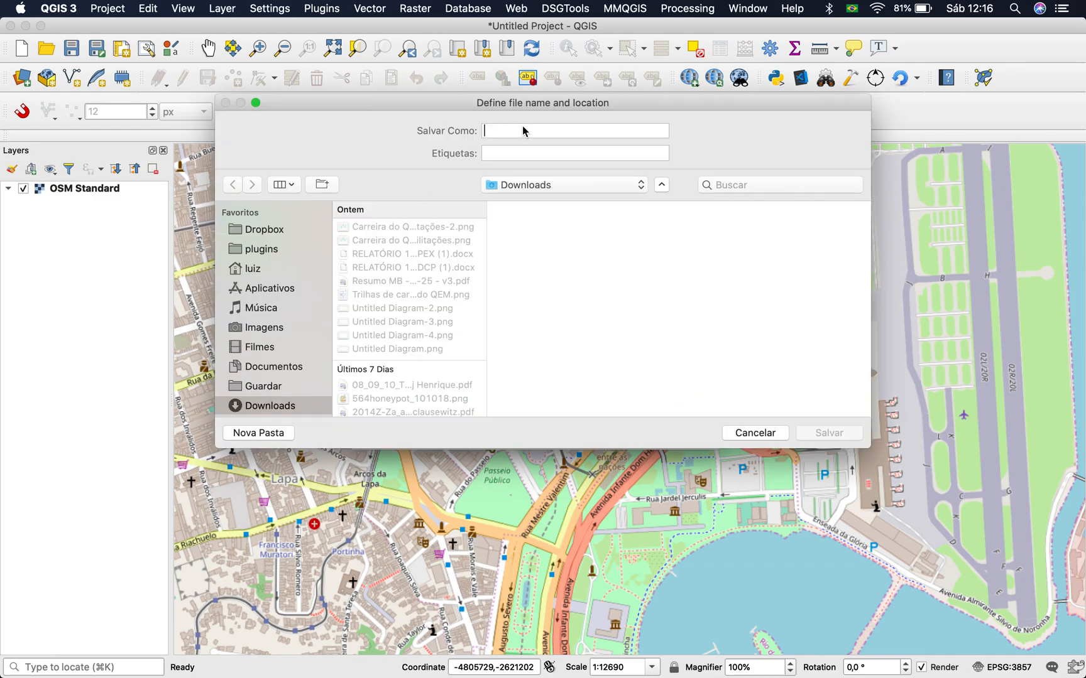
pyautogui.click(575, 131)
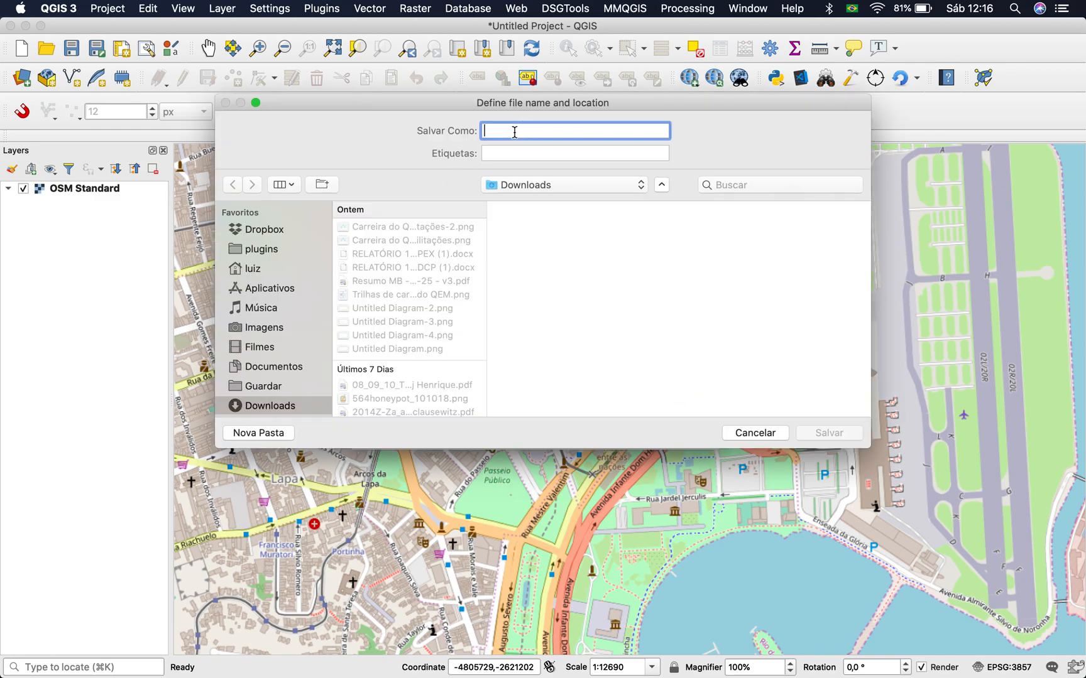
pyautogui.write('test')
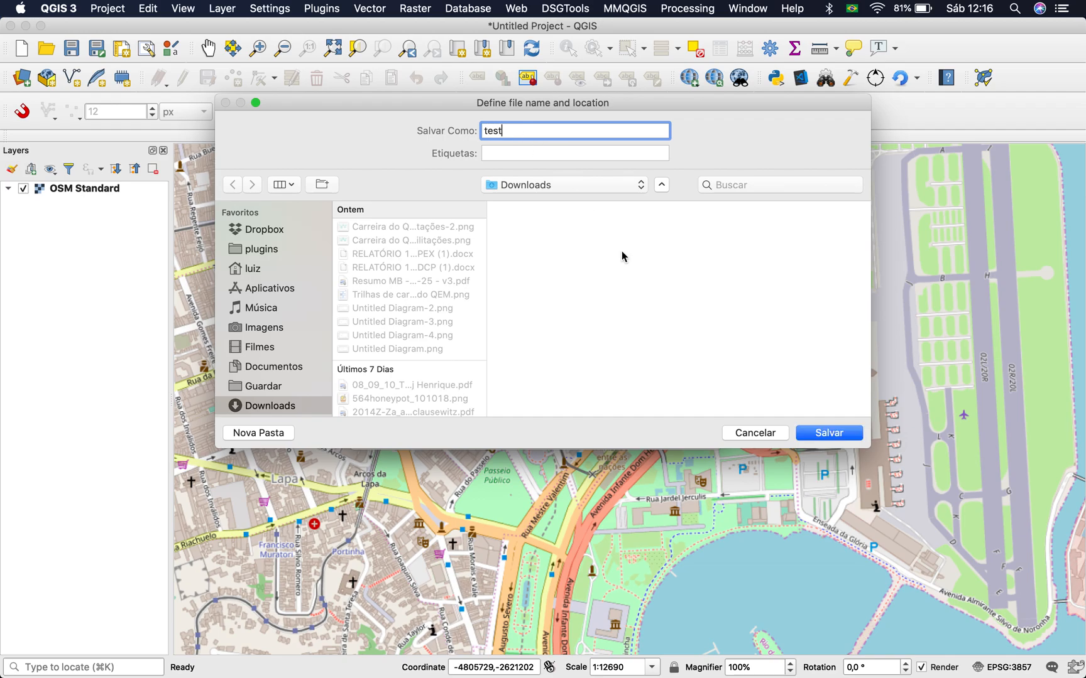
pyautogui.click(828, 433)
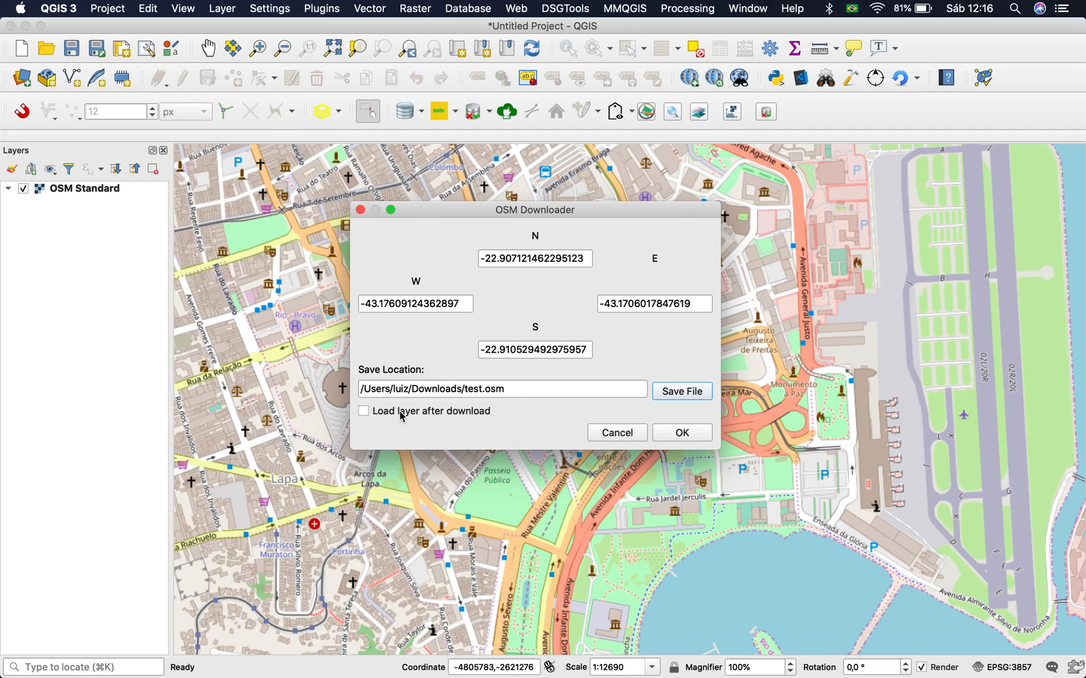
# Enable 'Load layer after download' so the OSM data loads as layers.
pyautogui.click(681, 432)
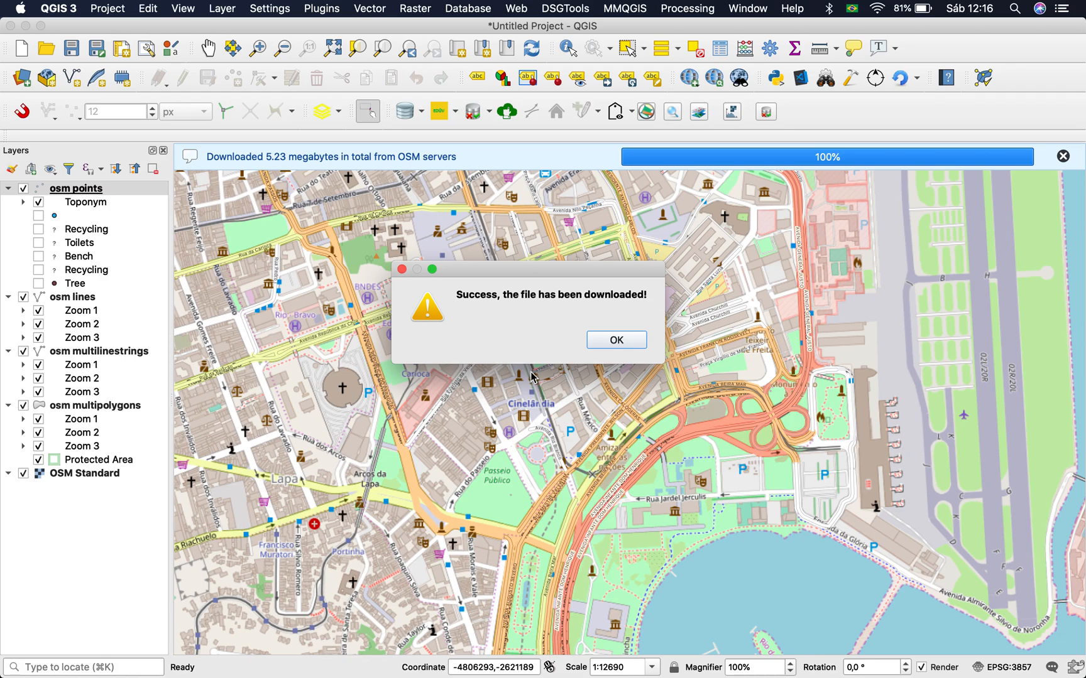
pyautogui.moveTo(507, 318)
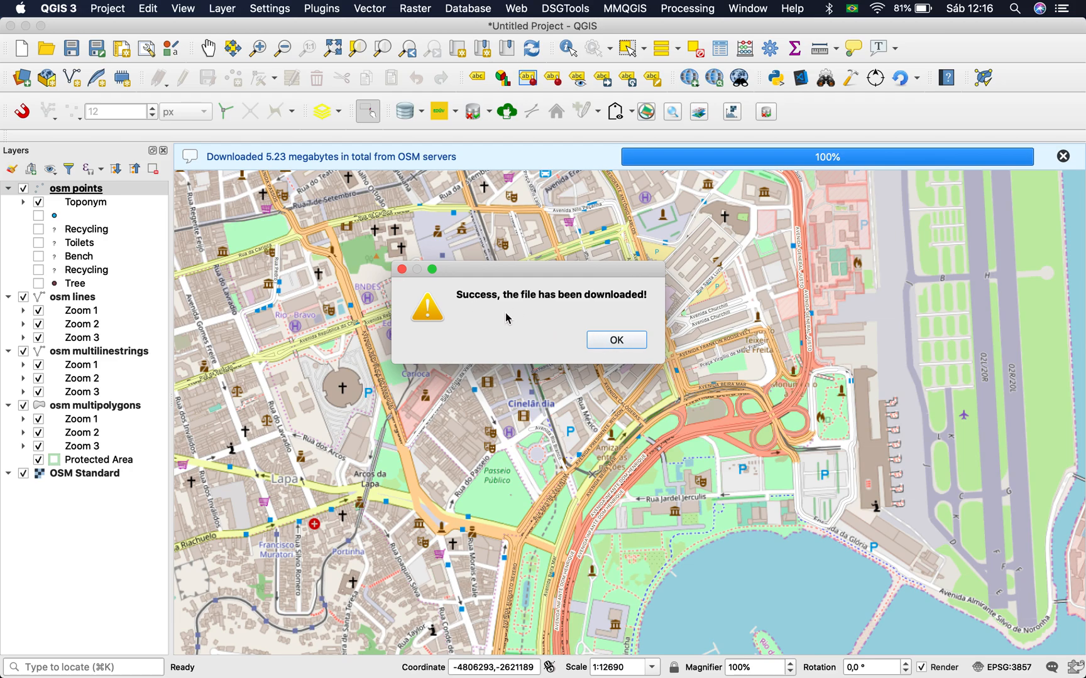
# Dismiss the download success message and hide the OSM Standard basemap layer.
pyautogui.click(616, 340)
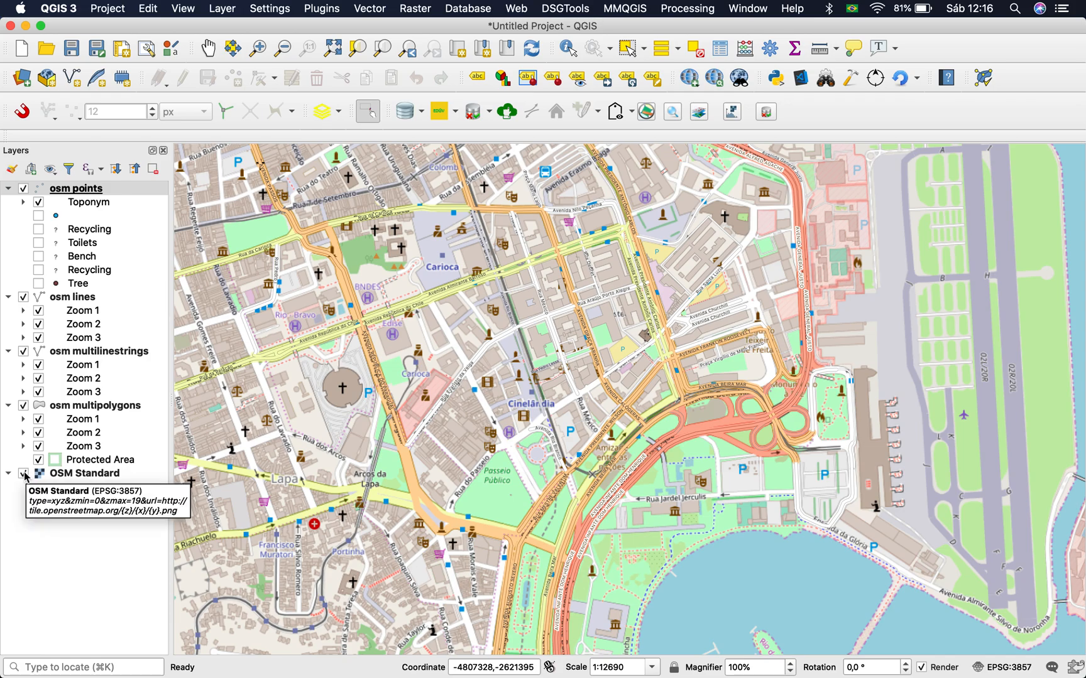
pyautogui.click(23, 473)
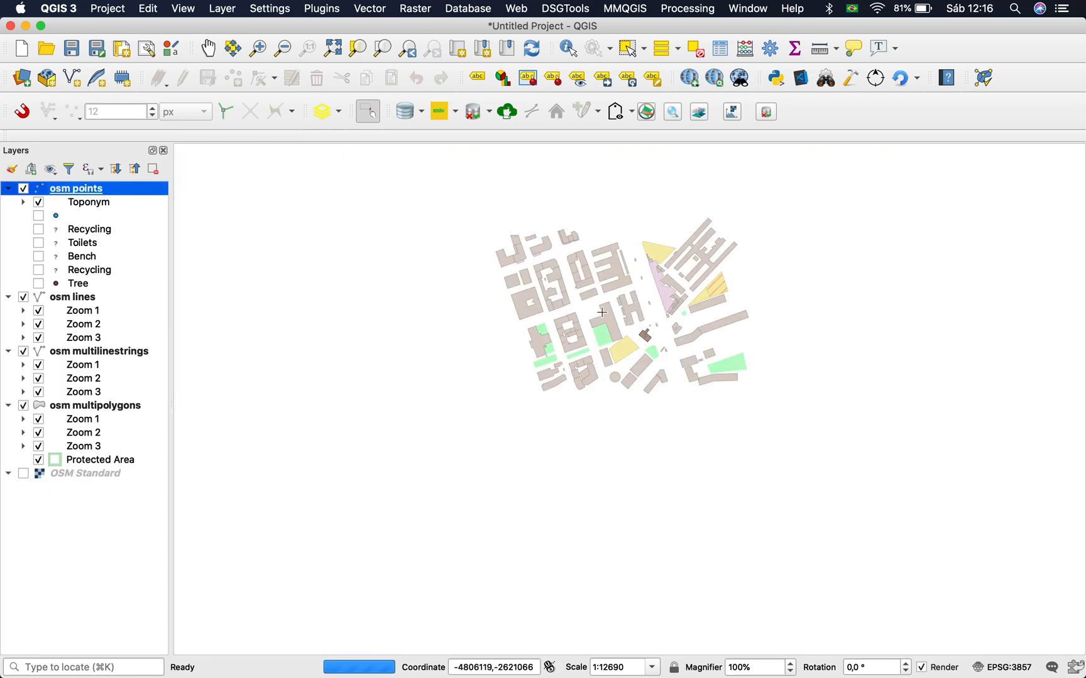